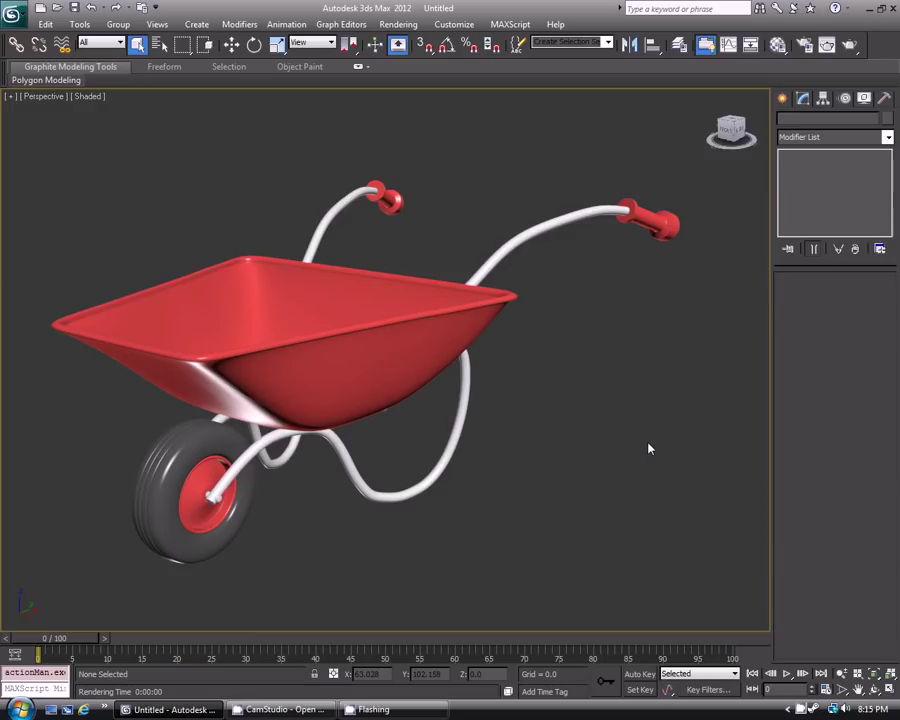
Step: Toggle Edged Faces (F4) so the wheelbarrow's wireframe draws over its shaded surfaces
{"action": "key", "text": "F4"}
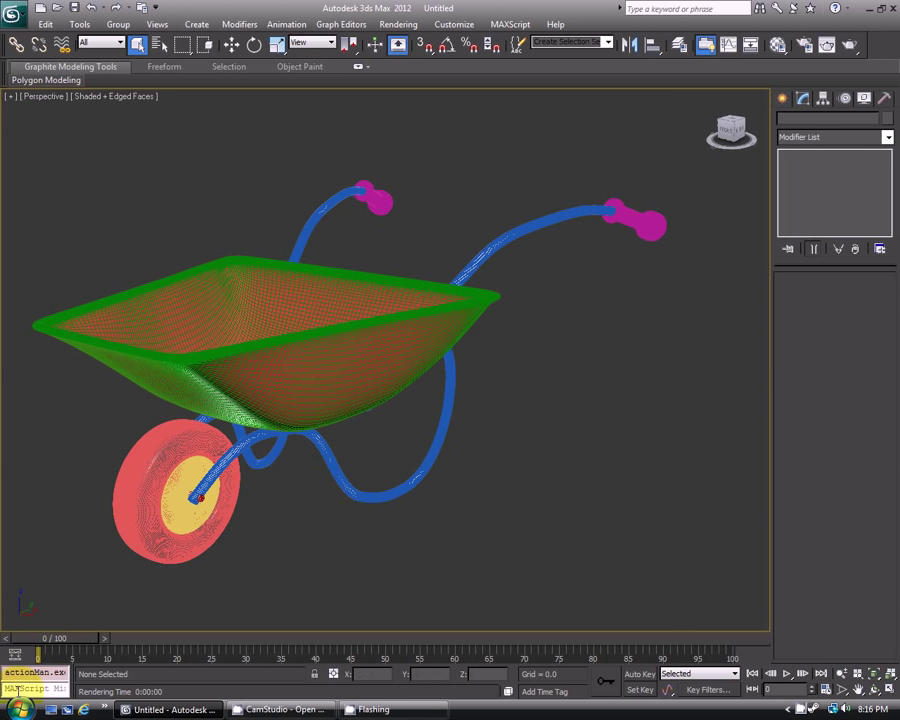
Step: Open a blank MAXScript editor window from the mini listener's right-click menu
{"action": "right_click", "coordinate": [30, 688]}
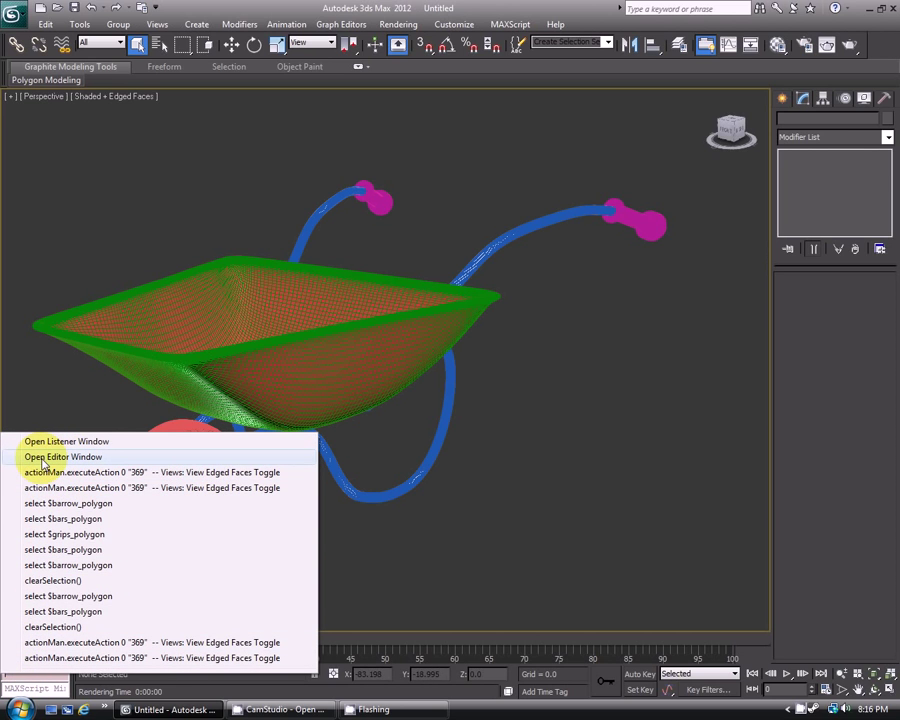
{"action": "left_click", "coordinate": [62, 456]}
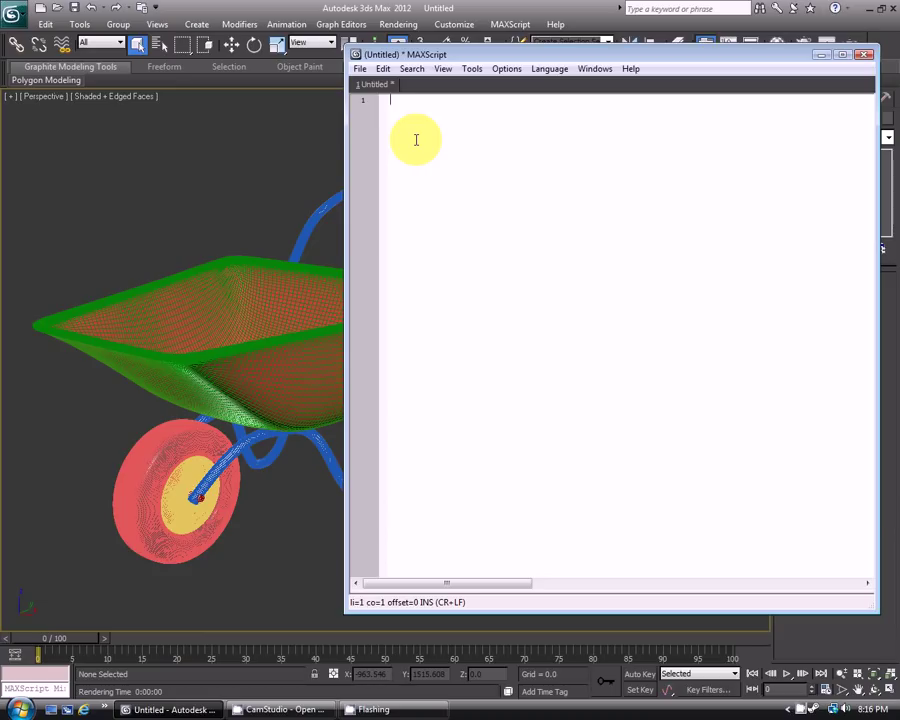
Step: Write 'for selObj in selection do' as the loop header in the editor
{"action": "type", "text": "for"}
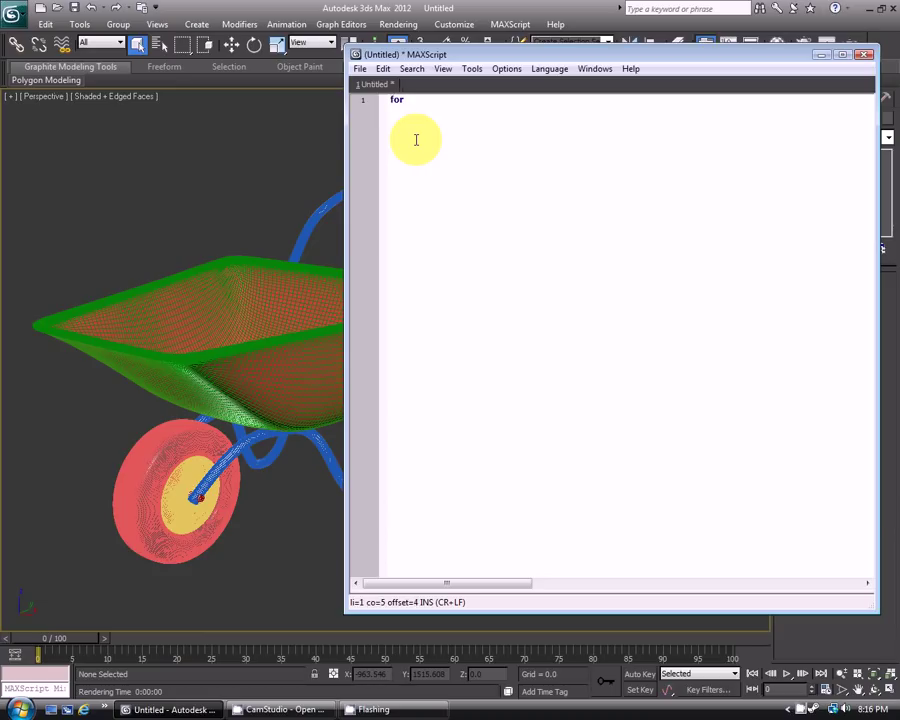
{"action": "type", "text": "selObj"}
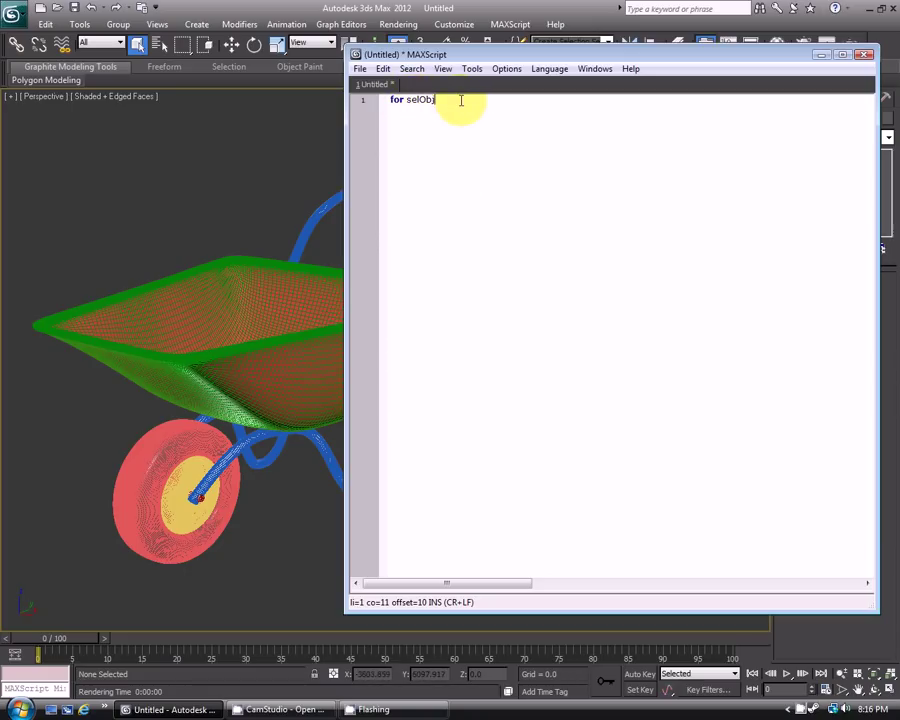
{"action": "type", "text": "in se"}
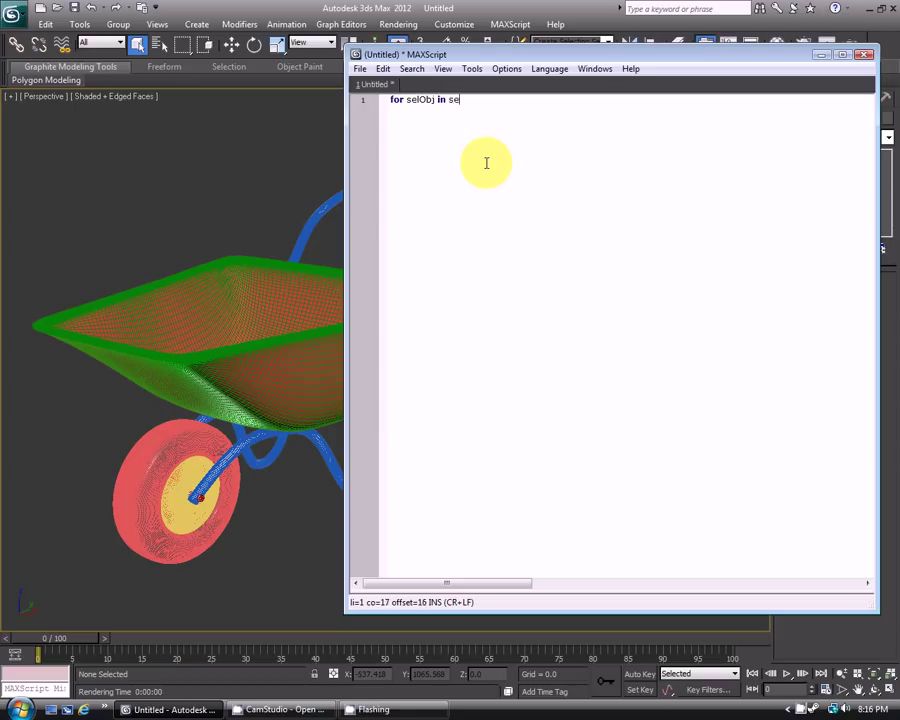
{"action": "type", "text": "lection do ("}
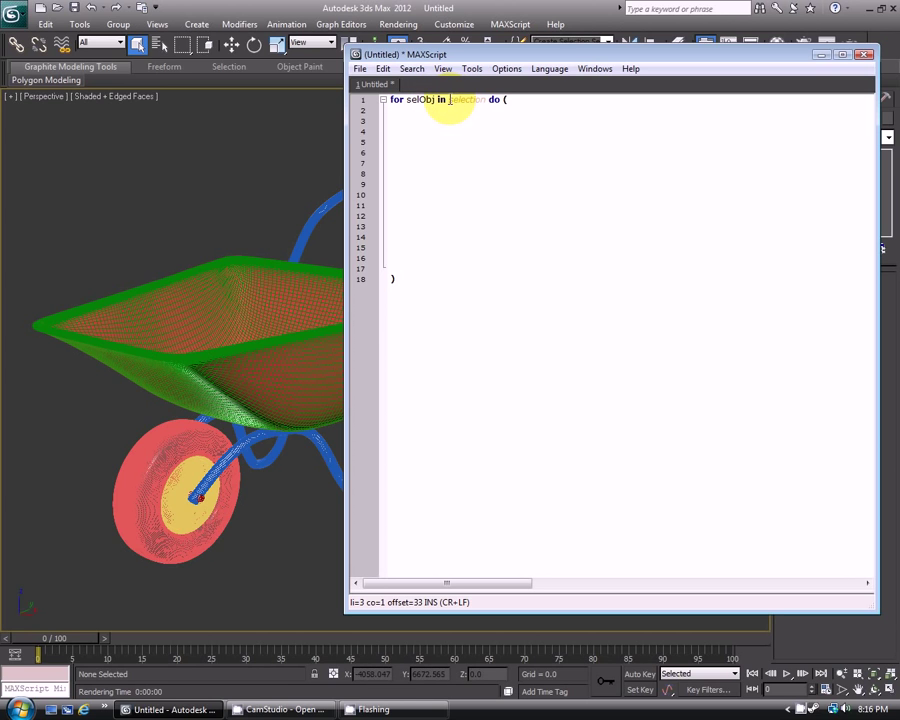
{"action": "double_click", "coordinate": [466, 100]}
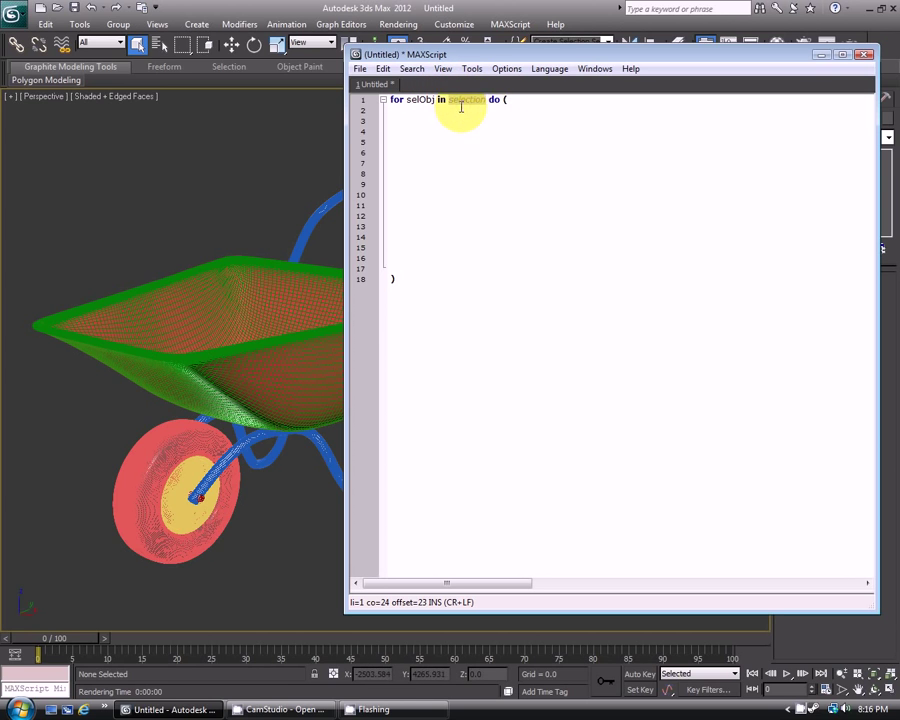
{"action": "mouse_move", "coordinate": [466, 104]}
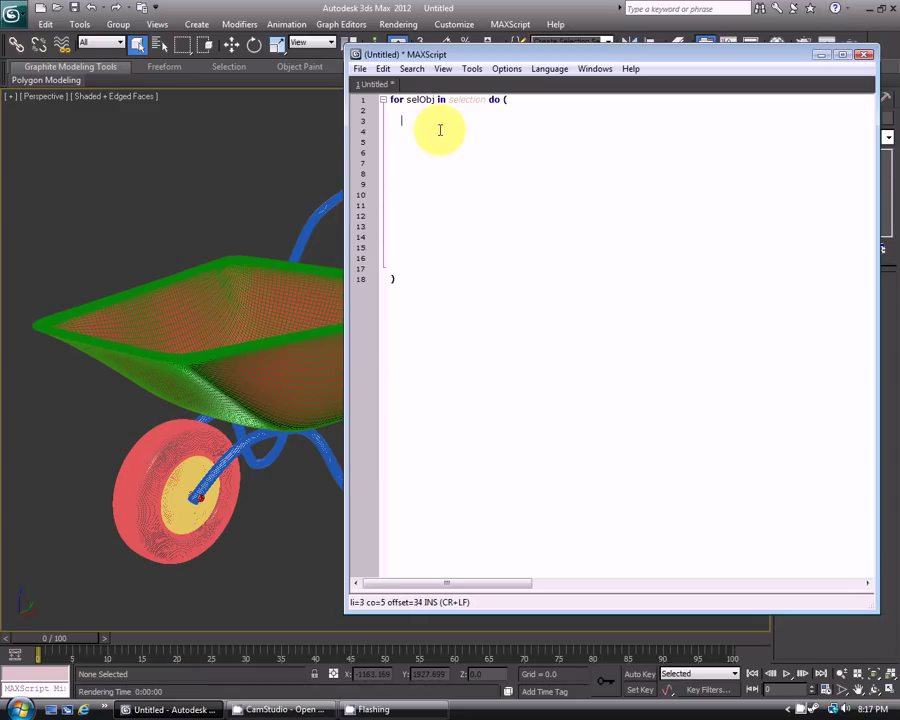
Step: Write the condition 'if selObj.turboSmooth.enabled == true then (' inside the loop
{"action": "type", "text": "if selObj"}
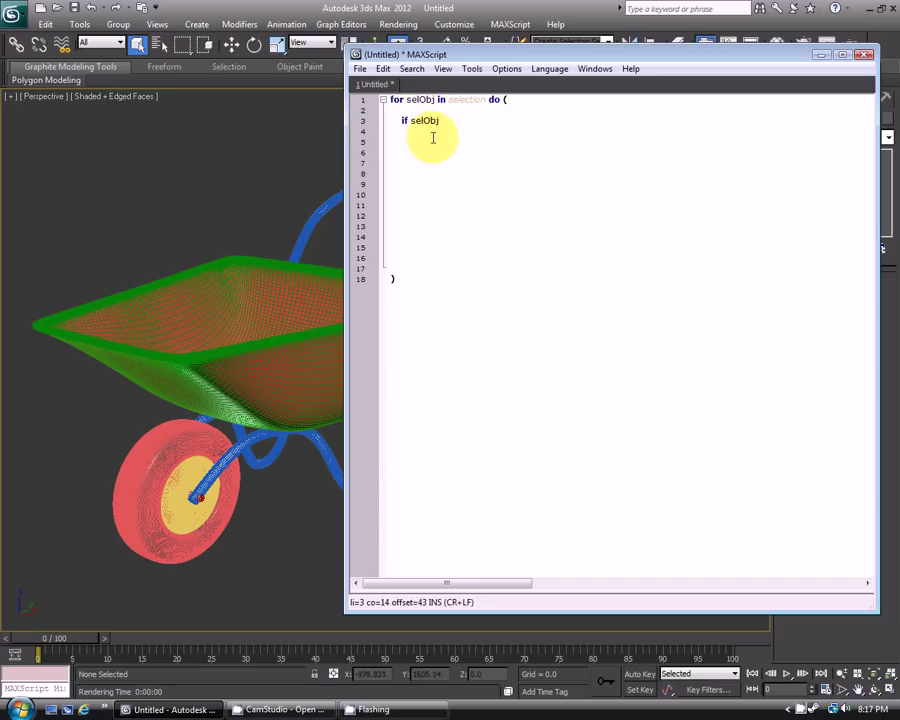
{"action": "type", "text": ".turboS"}
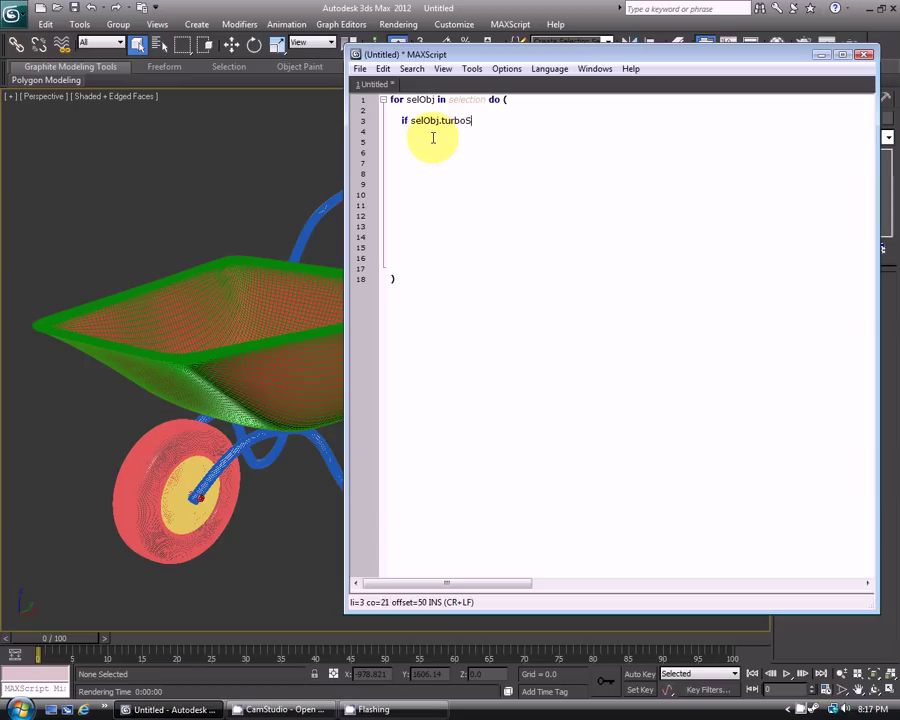
{"action": "type", "text": "mooth"}
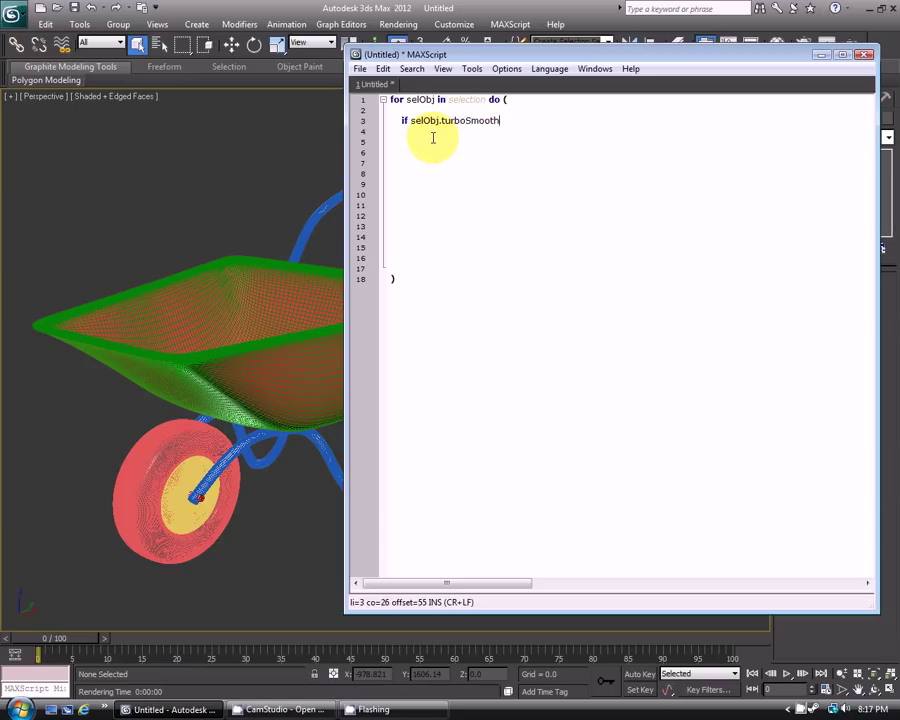
{"action": "type", "text": "."}
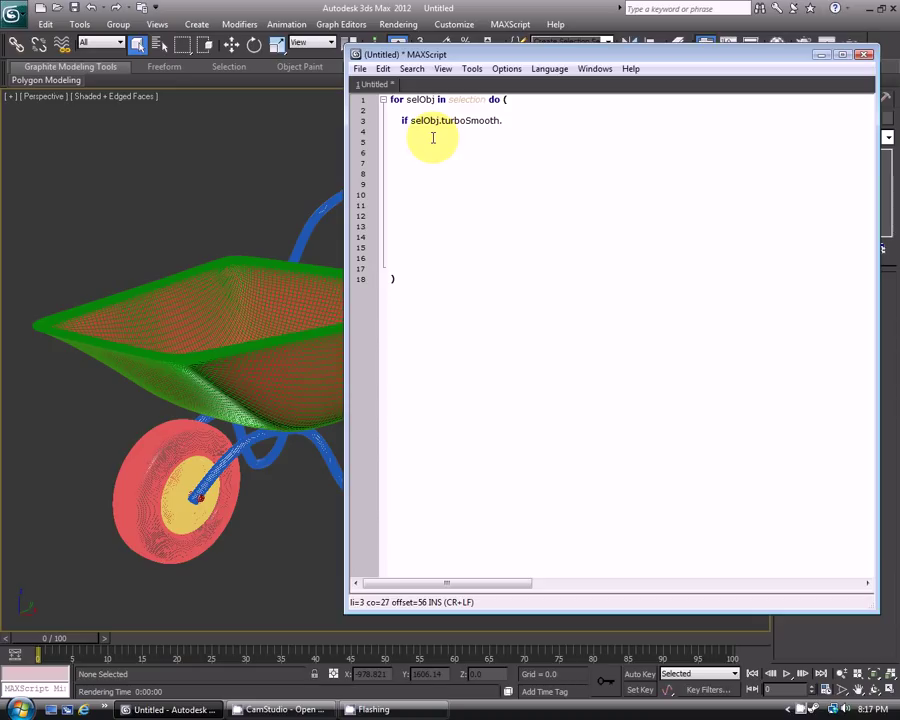
{"action": "type", "text": "enabled"}
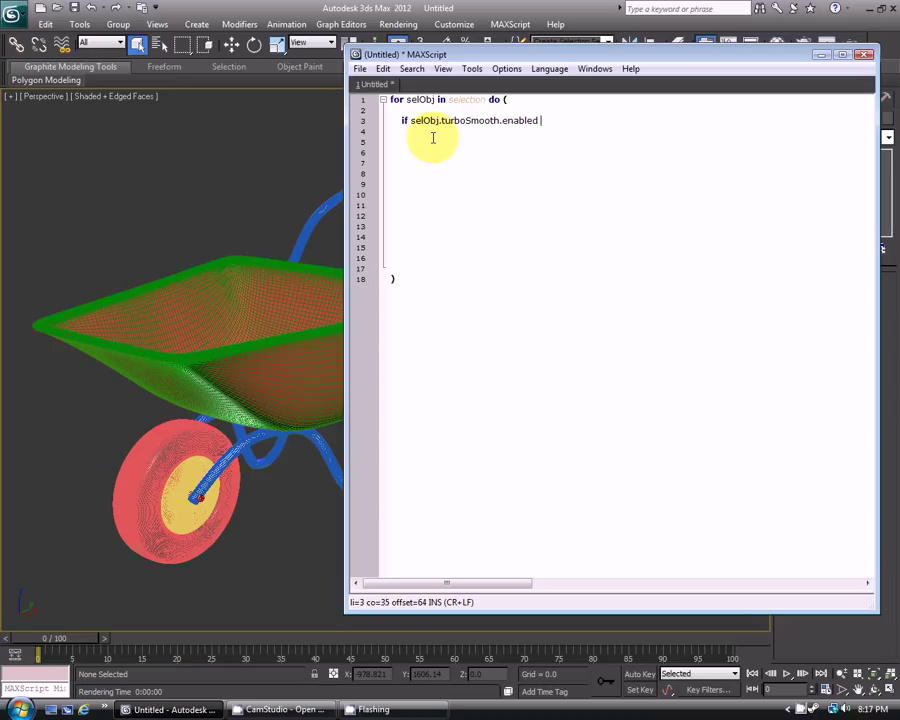
{"action": "type", "text": "== true then"}
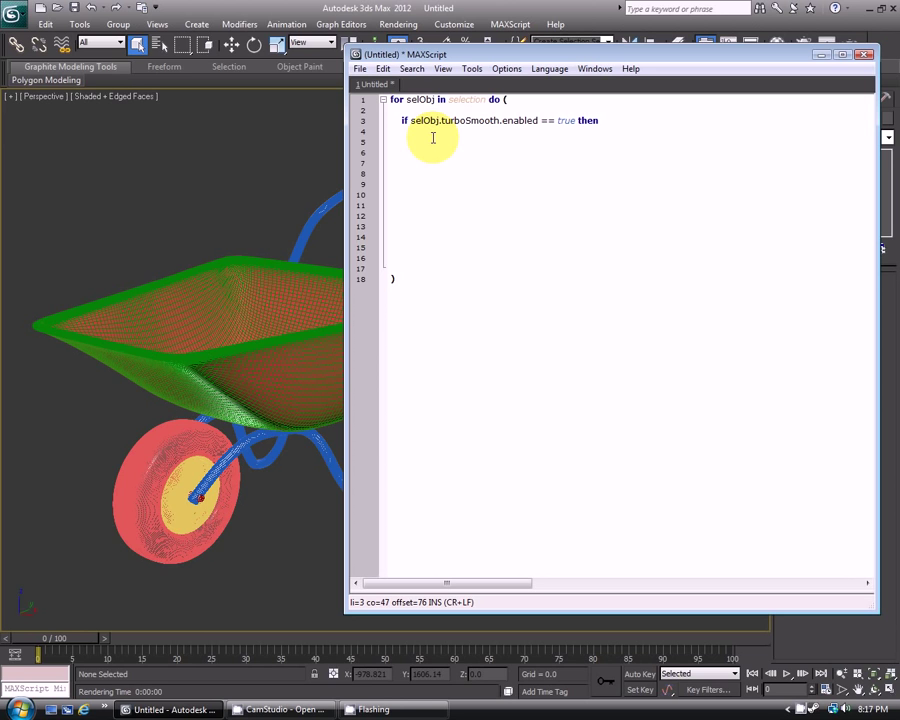
{"action": "type", "text": "("}
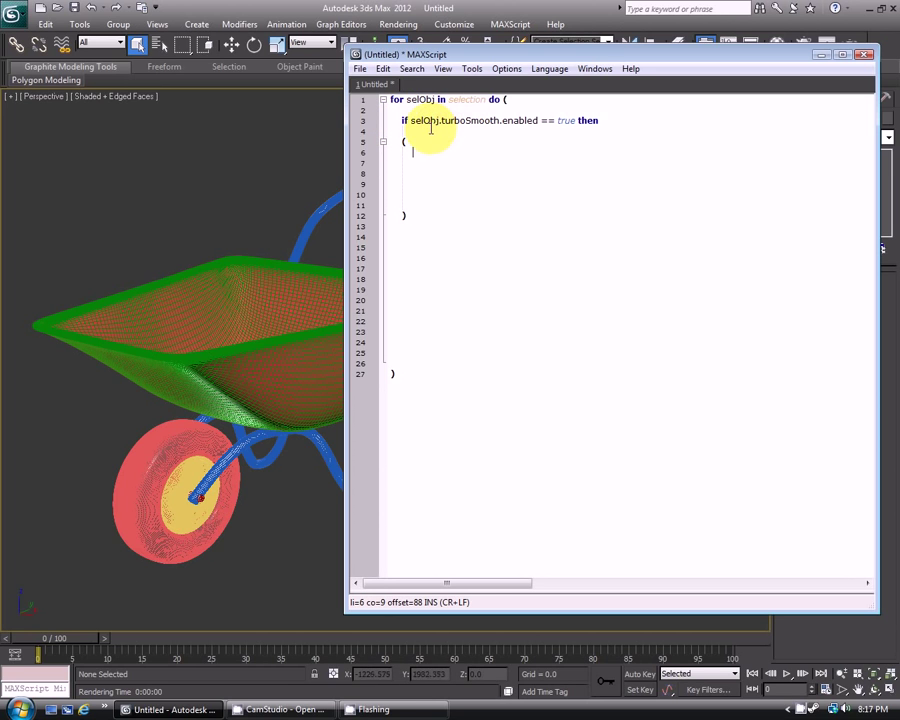
{"action": "mouse_move", "coordinate": [530, 120]}
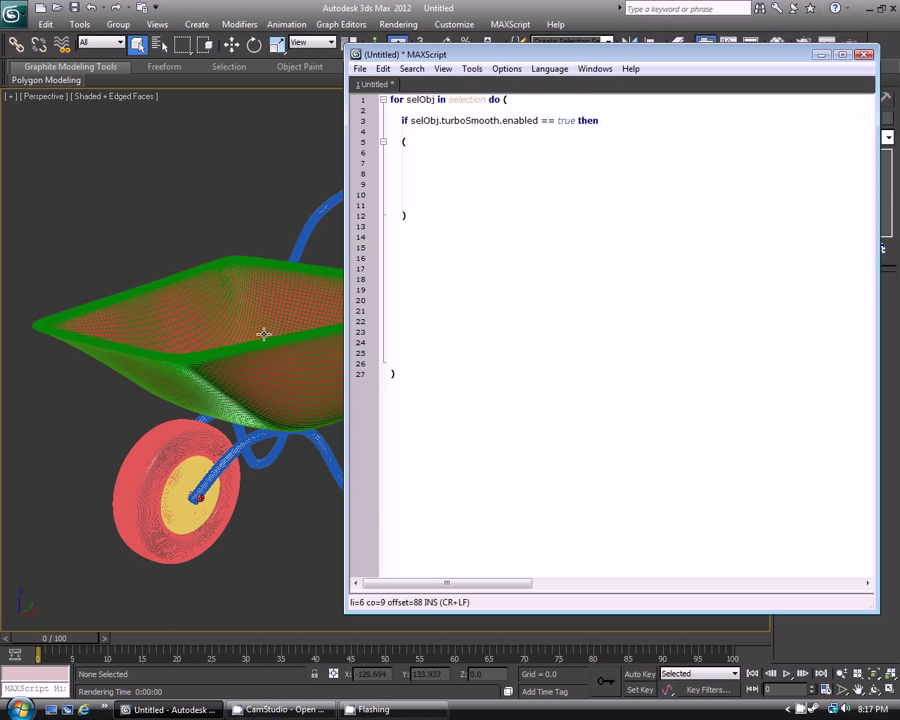
{"action": "mouse_move", "coordinate": [534, 138]}
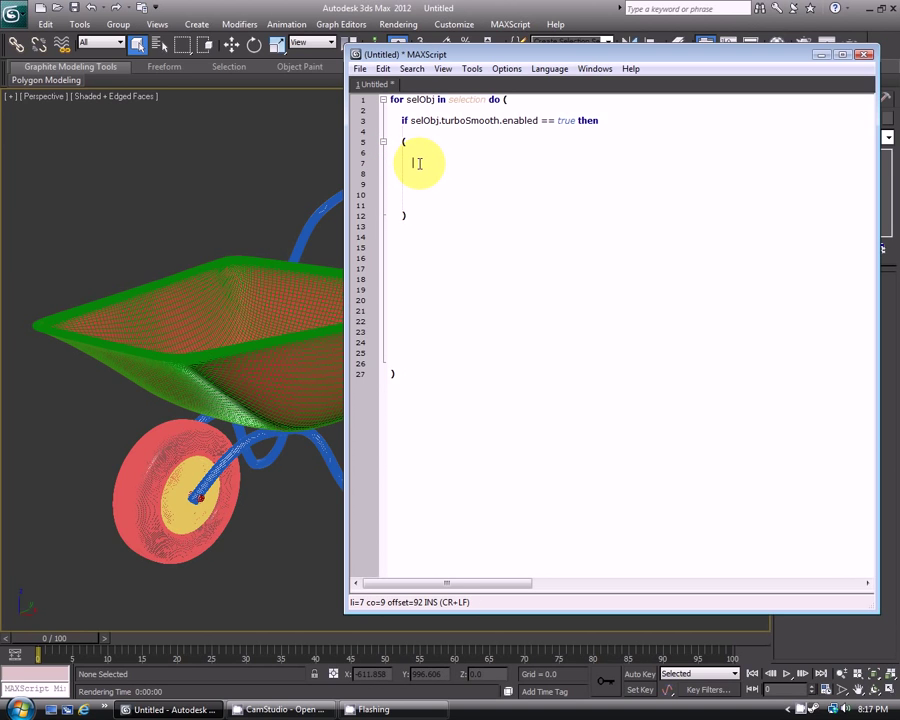
Step: Inside the if block, write 'selObj.turboSmooth.enabled = false'
{"action": "type", "text": "selObj"}
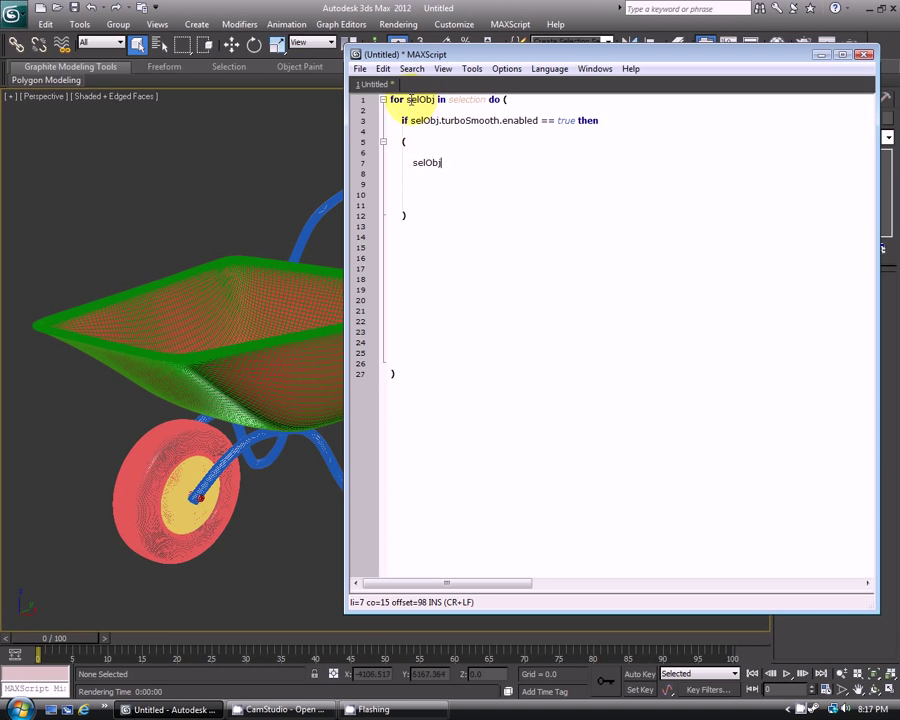
{"action": "type", "text": "."}
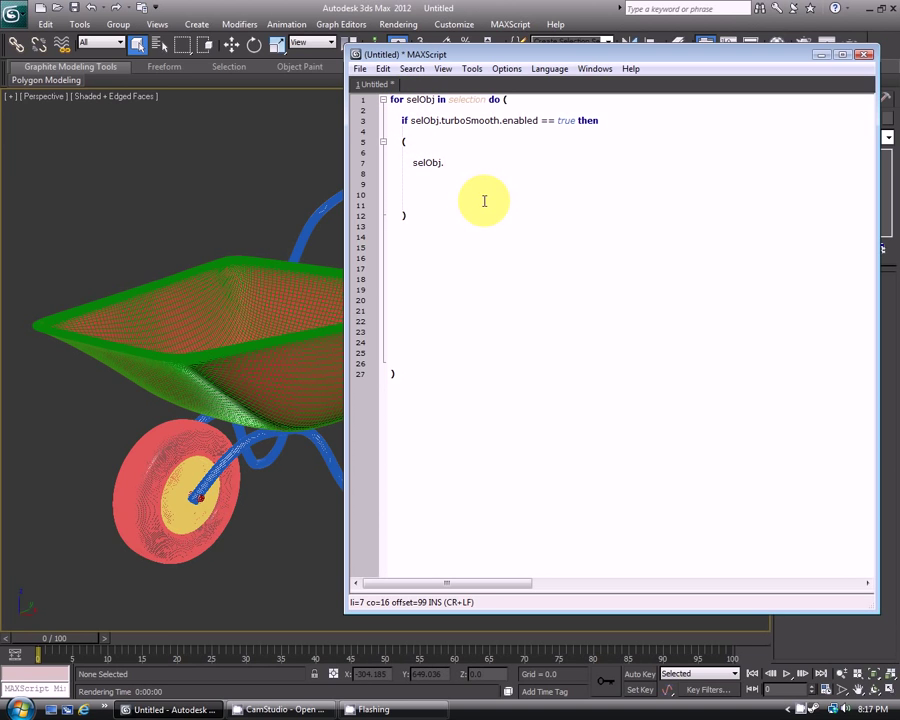
{"action": "type", "text": "turbo"}
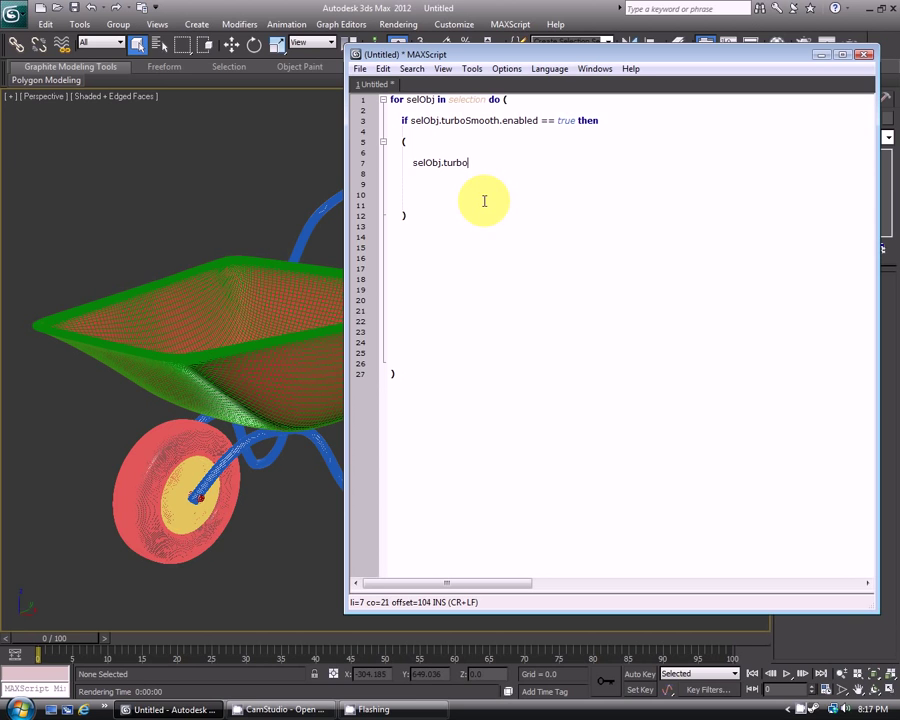
{"action": "type", "text": "Smooth."}
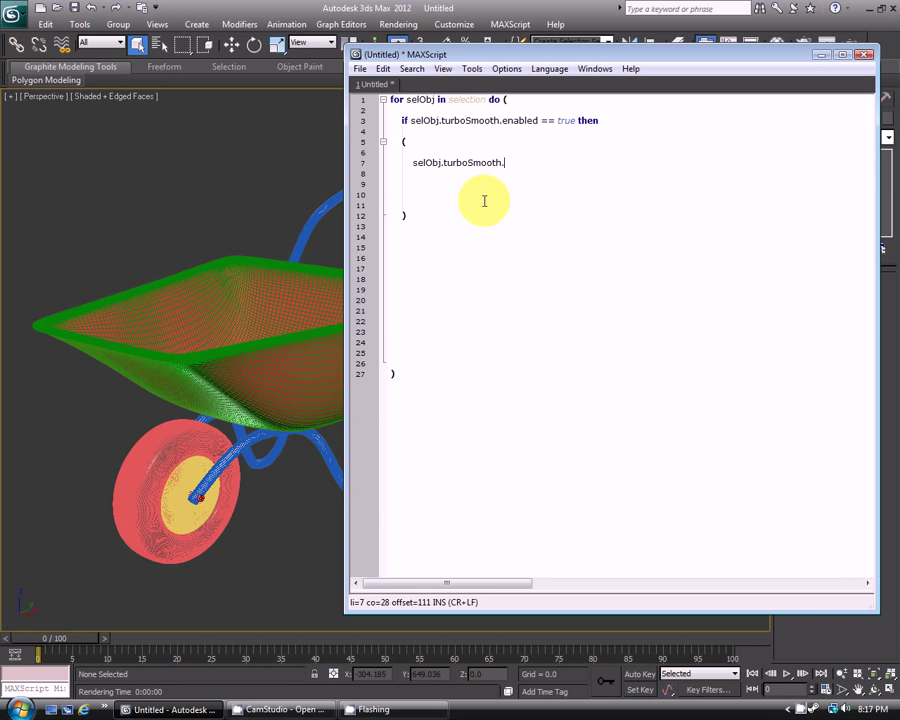
{"action": "type", "text": "enabled = fa"}
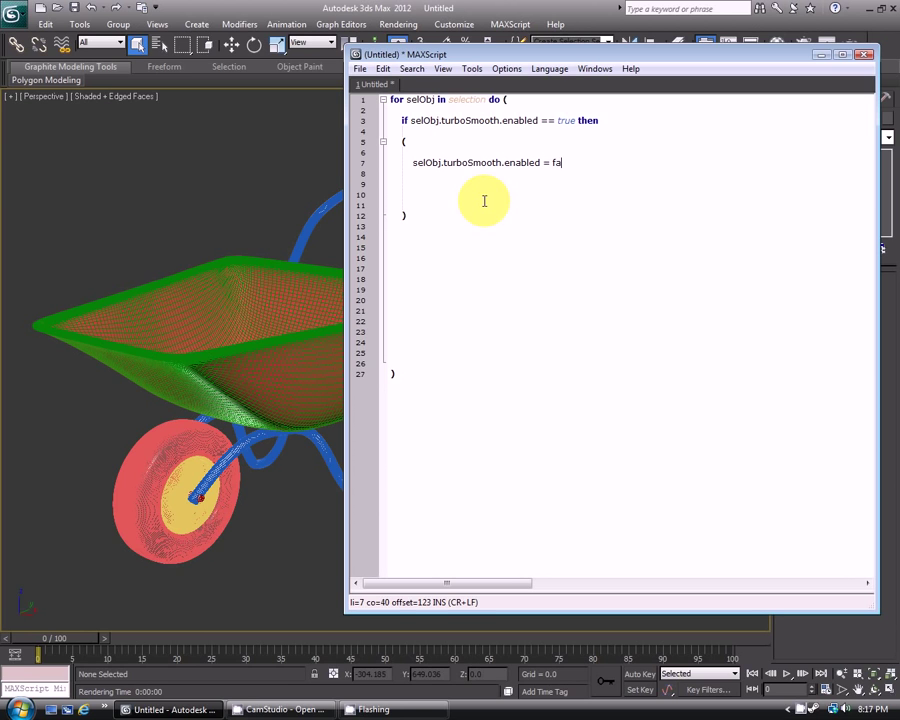
{"action": "type", "text": "lse"}
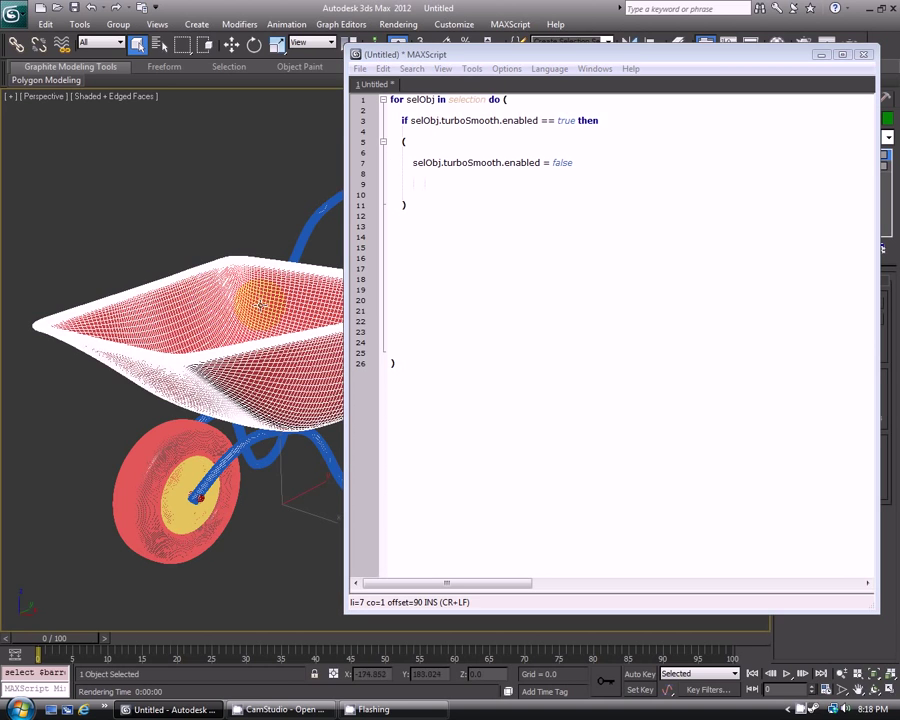
Step: Show the tray's modifier stack and run the whole script with Tools > Evaluate All
{"action": "left_click", "coordinate": [510, 24]}
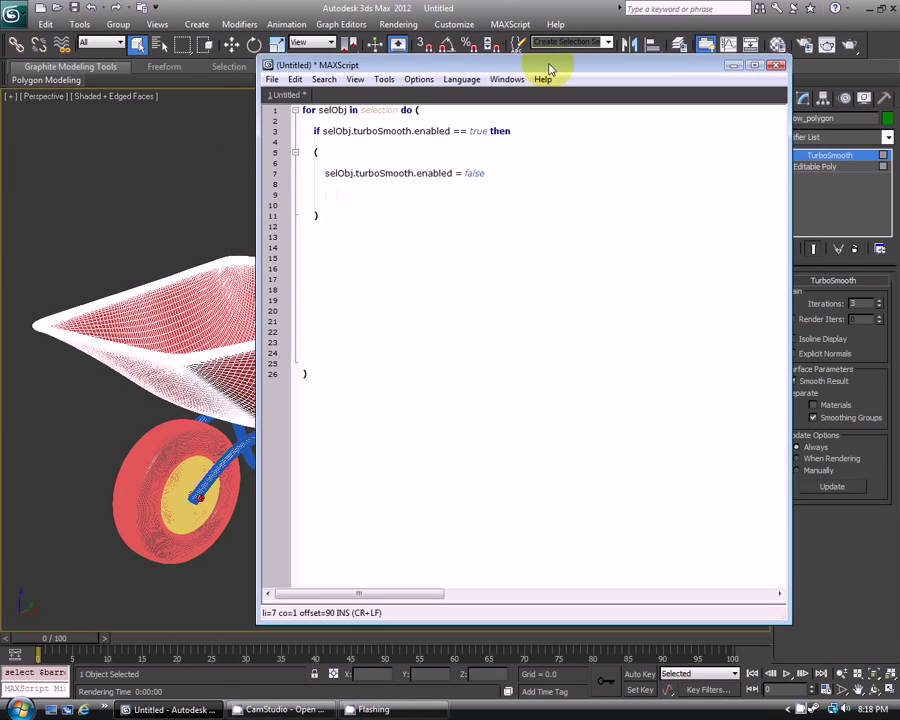
{"action": "left_click", "coordinate": [384, 80]}
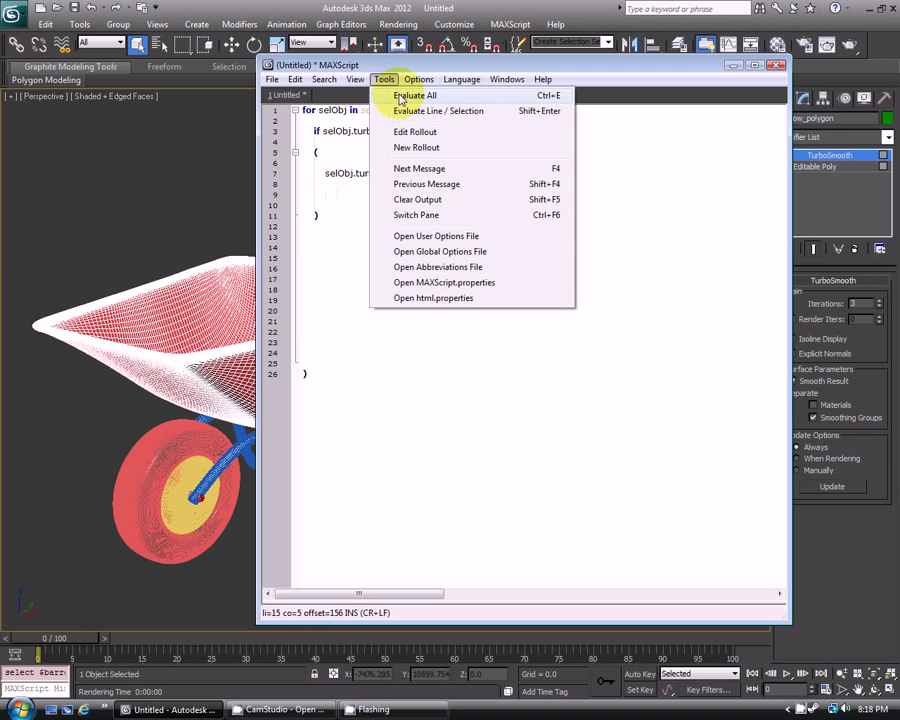
{"action": "left_click", "coordinate": [412, 96]}
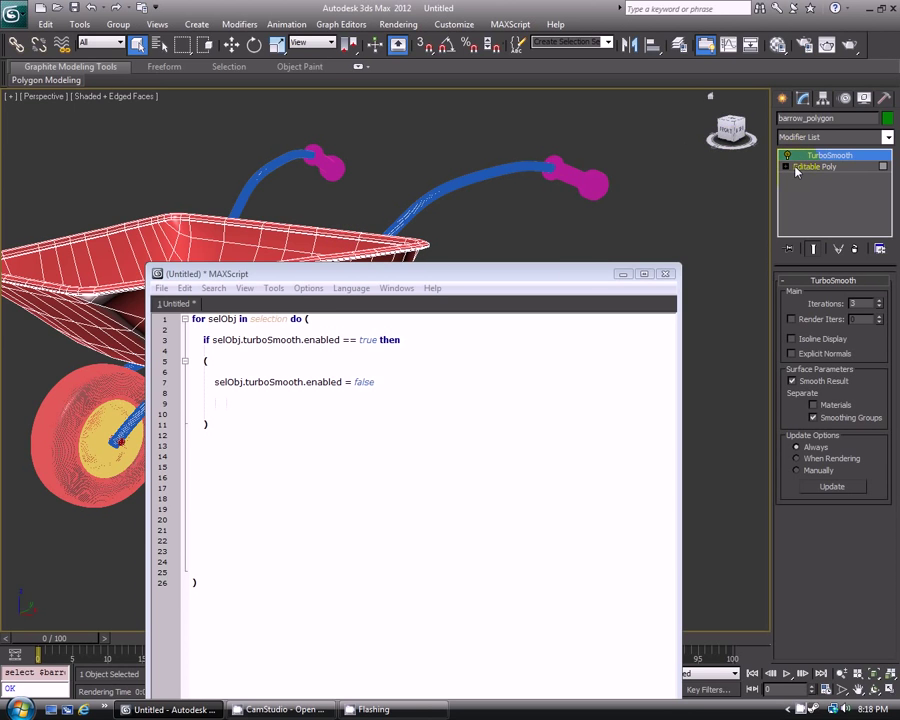
{"action": "left_click", "coordinate": [830, 156]}
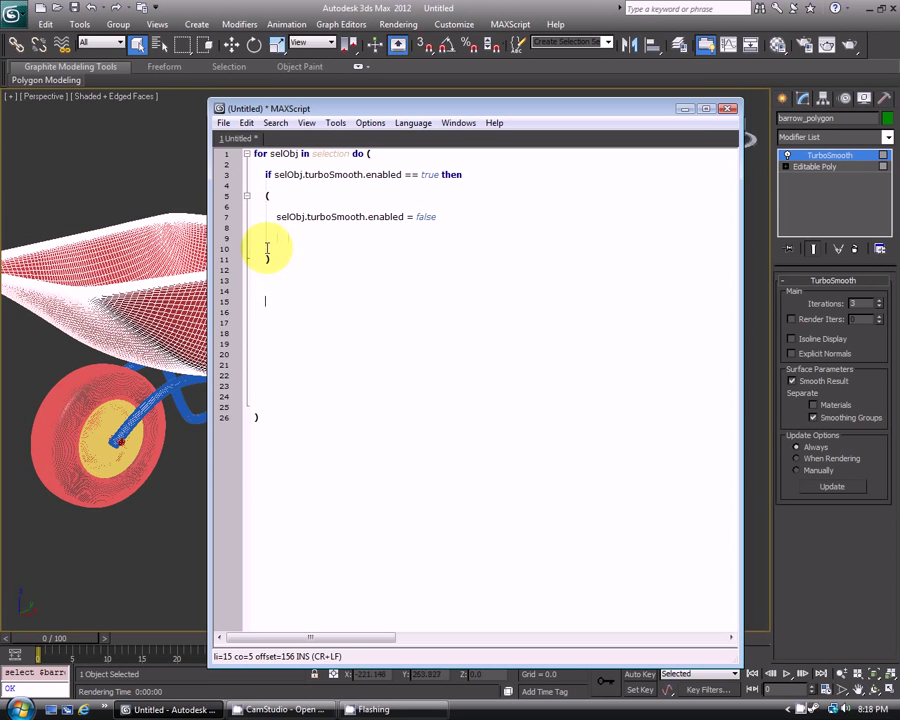
Step: After the if block, write 'else ( selObj.turboSmooth.enabled = true )'
{"action": "left_click", "coordinate": [308, 246]}
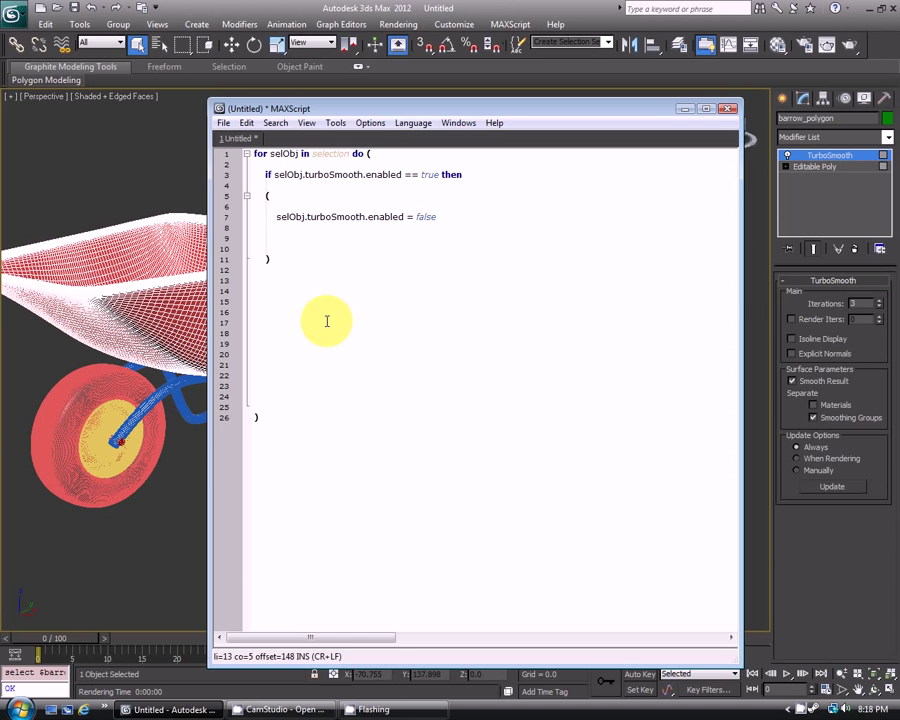
{"action": "type", "text": "else"}
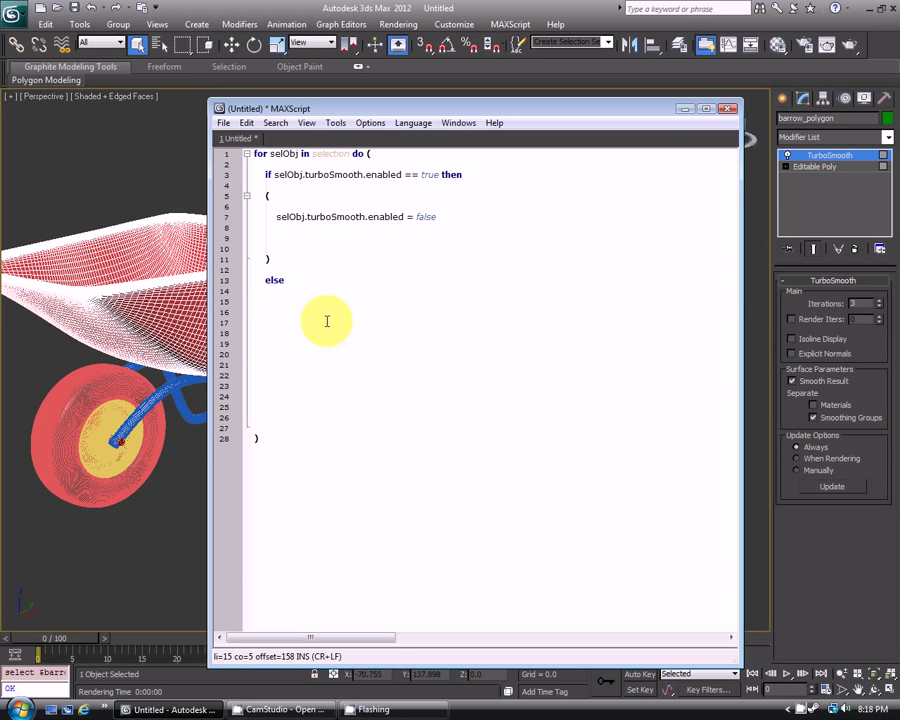
{"action": "type", "text": "("}
{"action": "left_click", "coordinate": [492, 342]}
{"action": "type", "text": ")"}
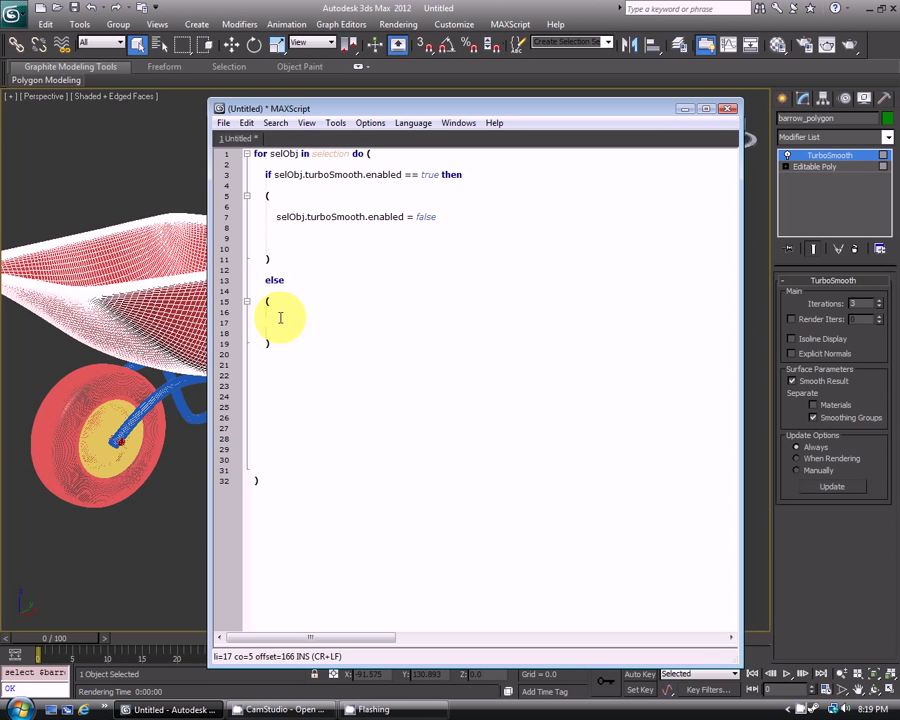
{"action": "type", "text": "selObj.turbo"}
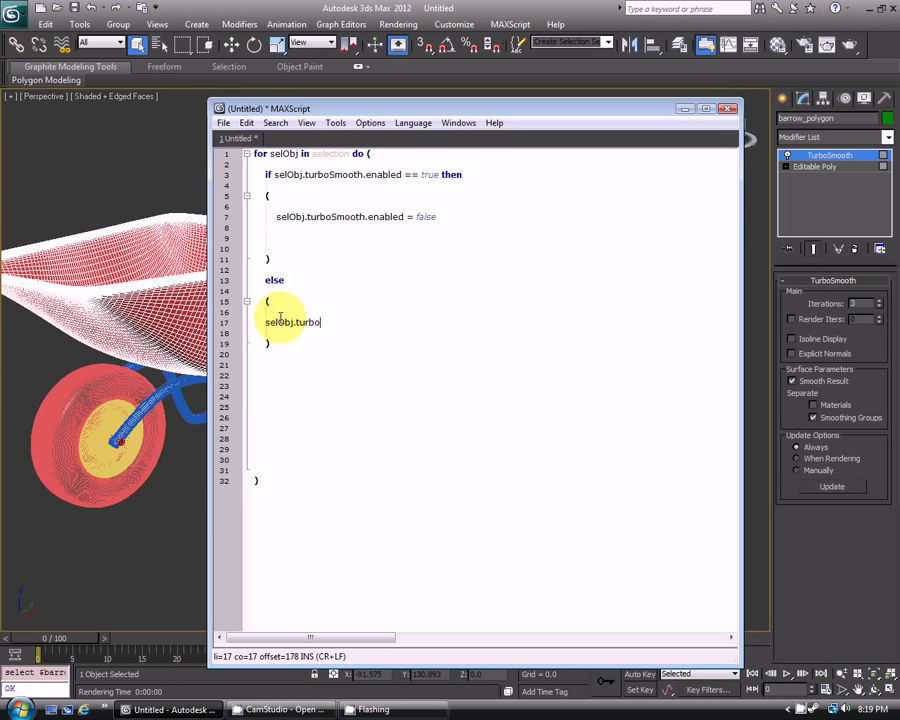
{"action": "type", "text": "Smooth."}
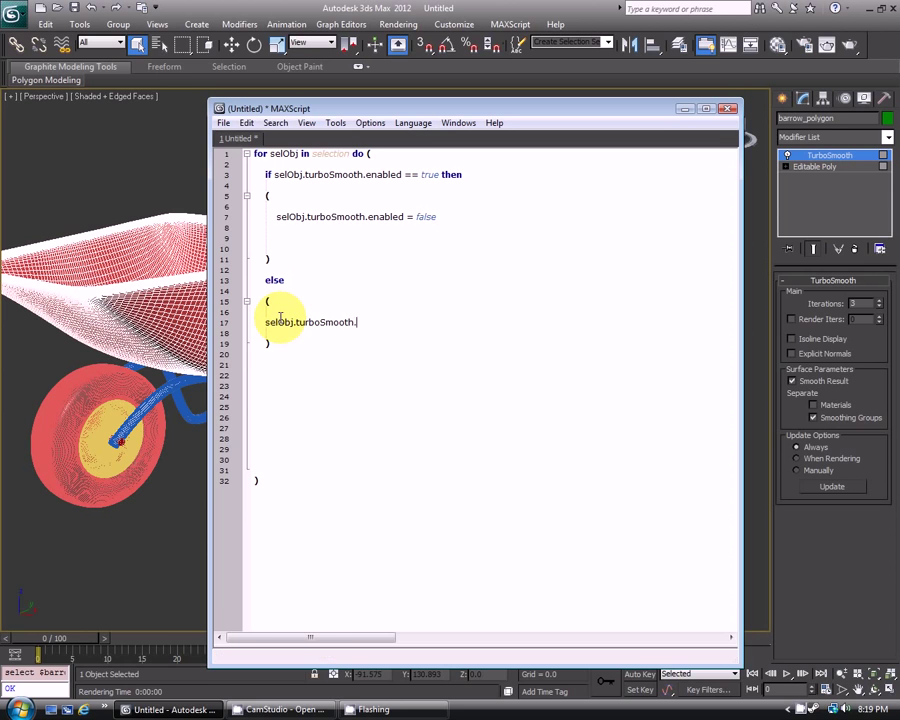
{"action": "type", "text": "enabled"}
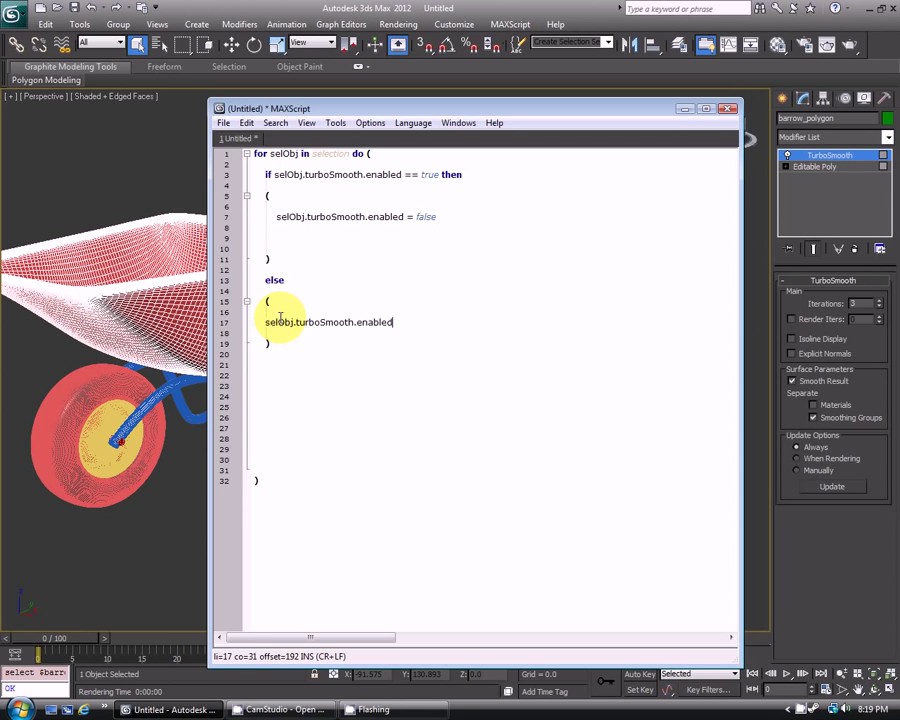
{"action": "type", "text": "= true"}
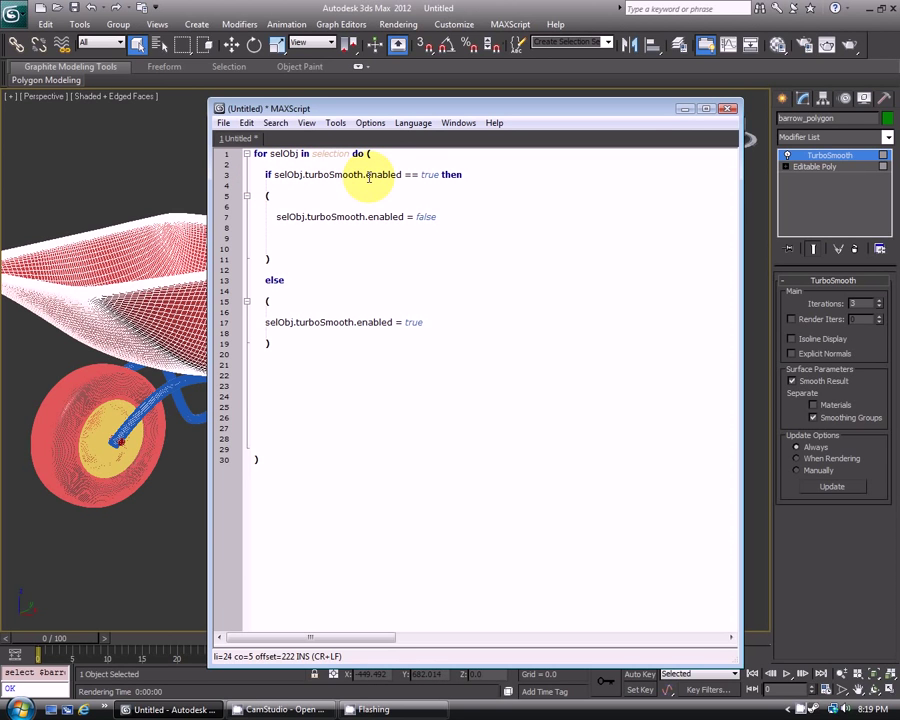
{"action": "left_click", "coordinate": [264, 396]}
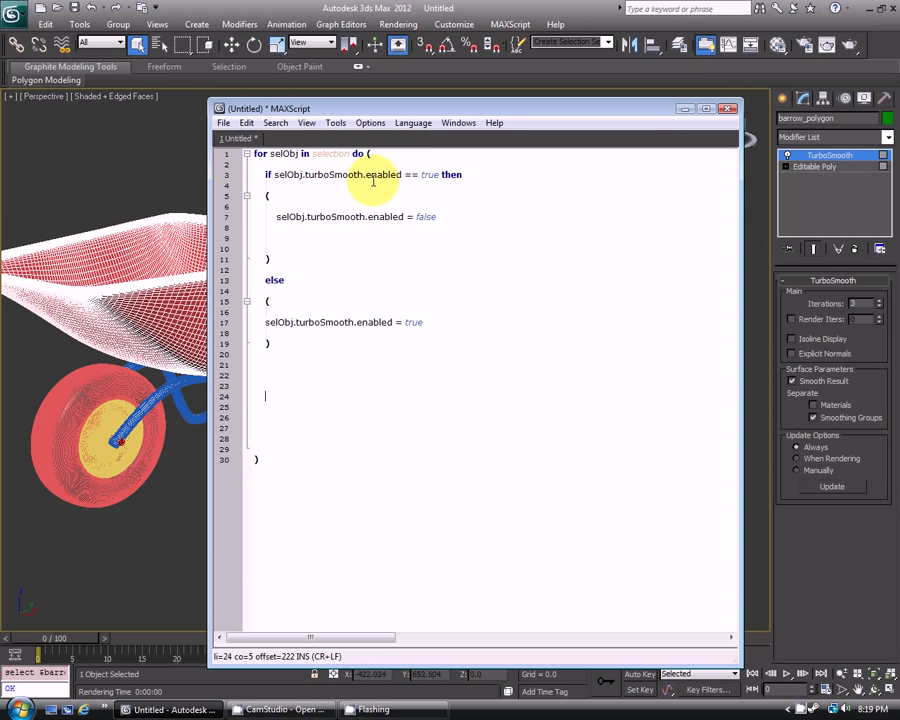
{"action": "mouse_move", "coordinate": [328, 188]}
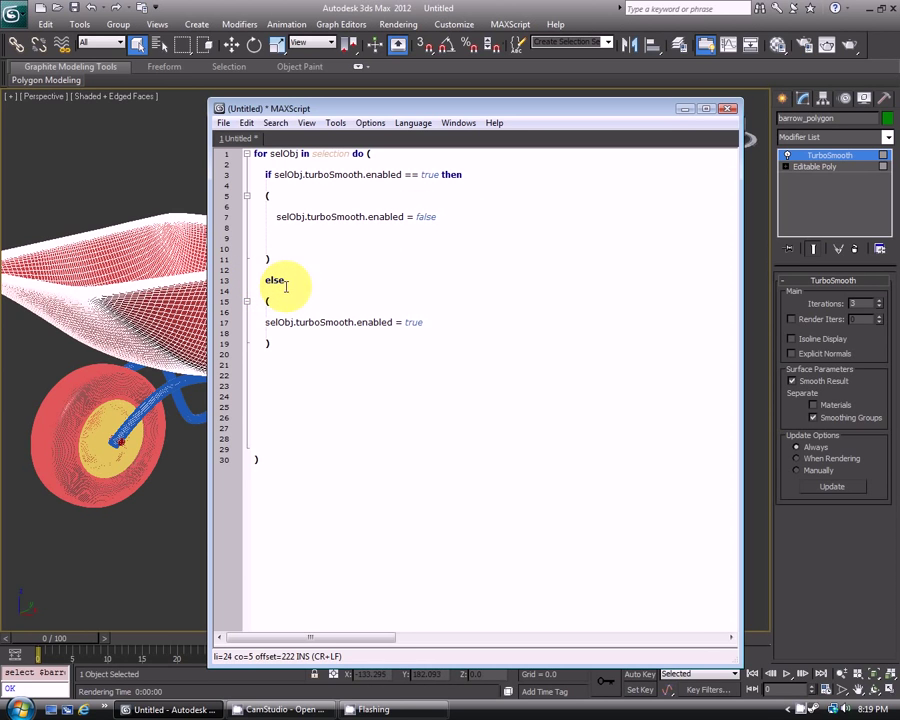
{"action": "mouse_move", "coordinate": [416, 320]}
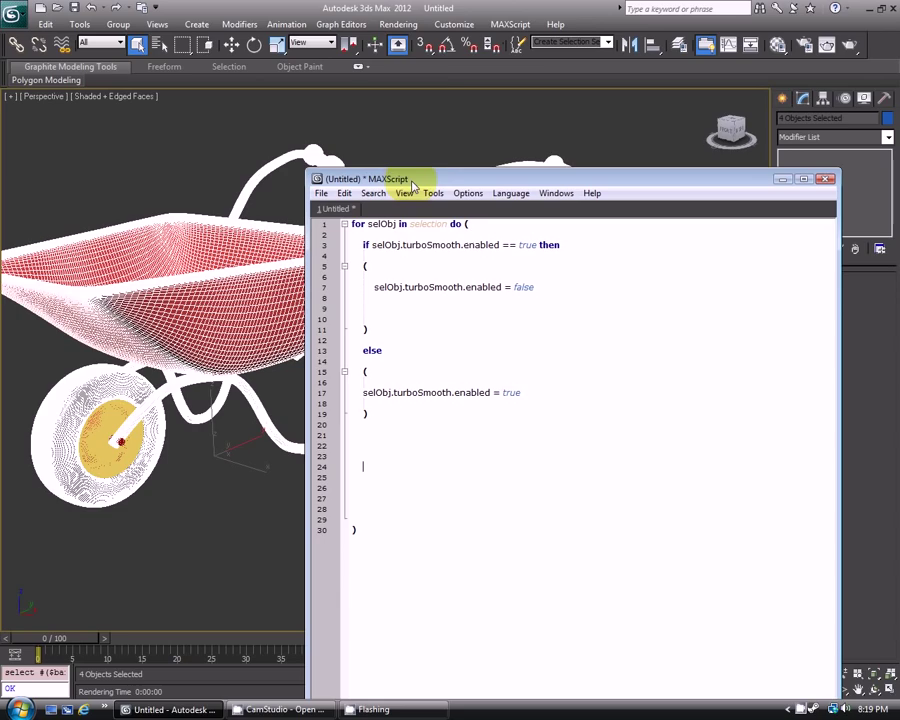
Step: Multi-select the wheelbarrow tray, handles and wheel in the viewport
{"action": "left_click", "coordinate": [432, 192]}
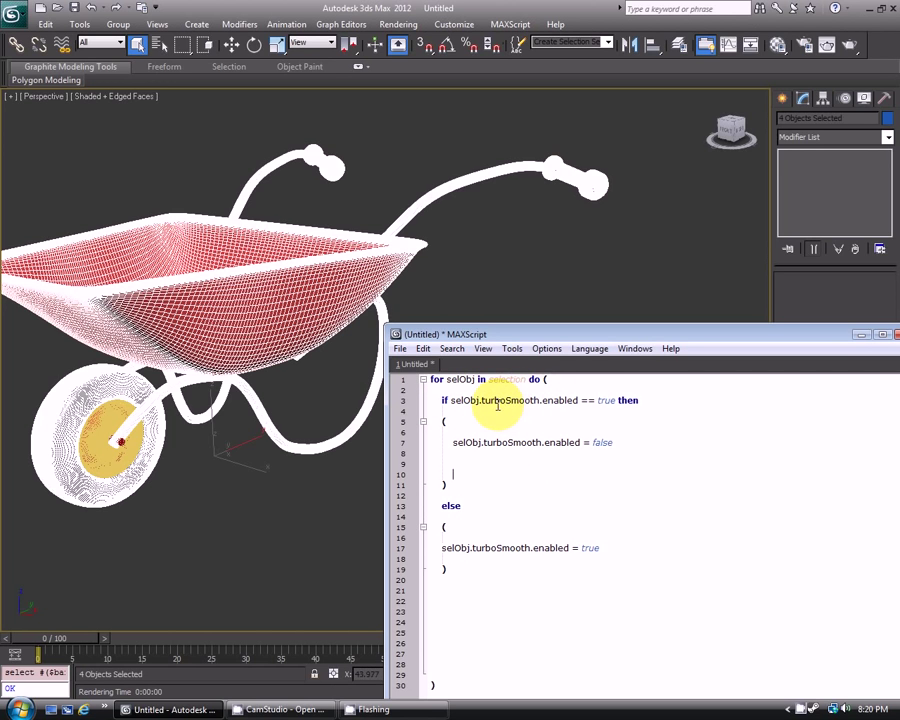
{"action": "mouse_move", "coordinate": [520, 536]}
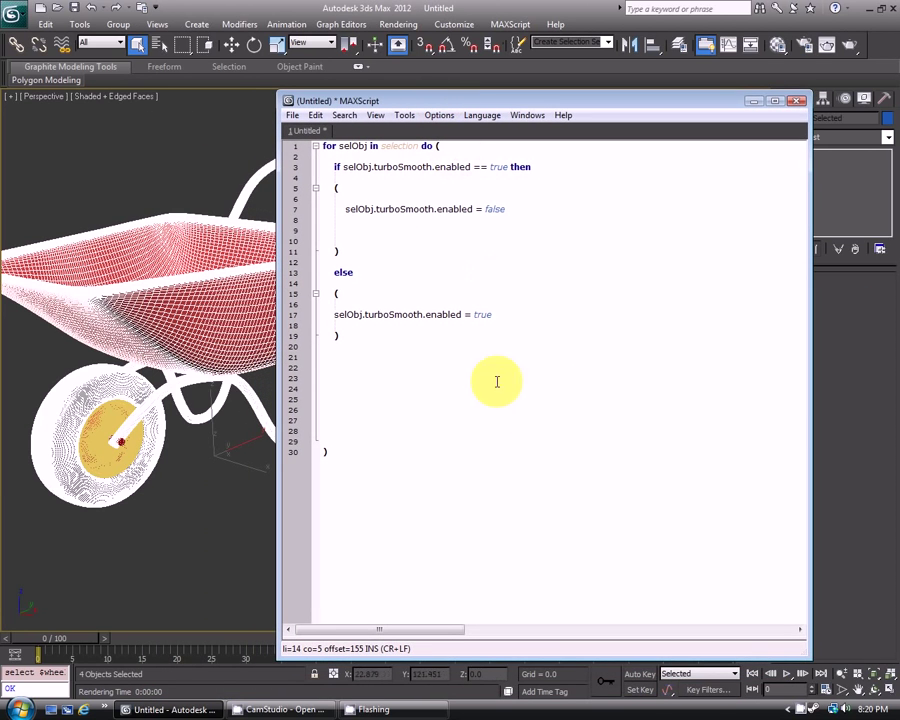
{"action": "mouse_move", "coordinate": [490, 418]}
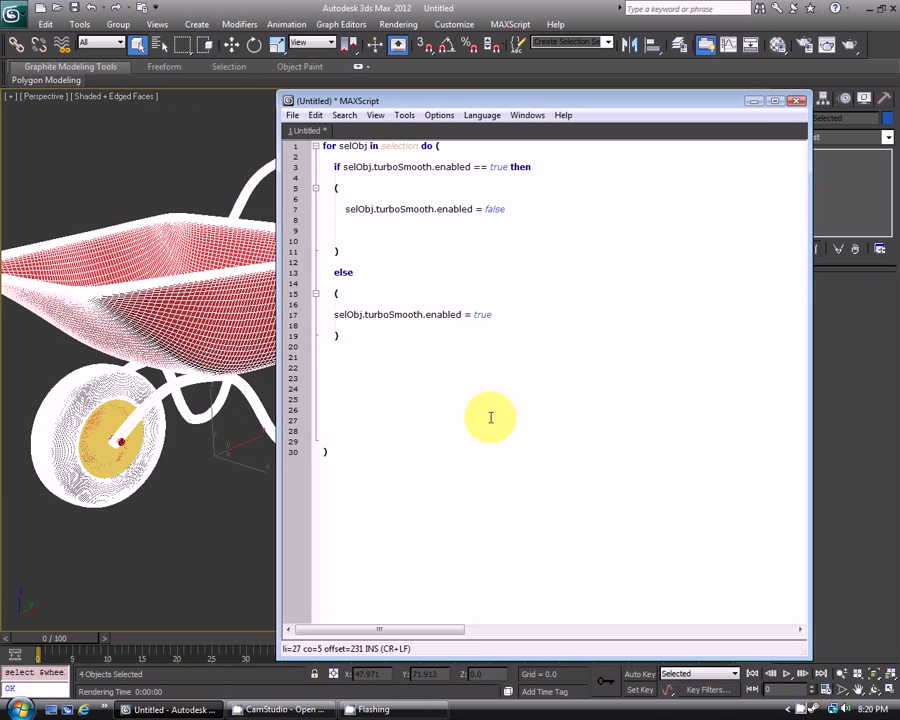